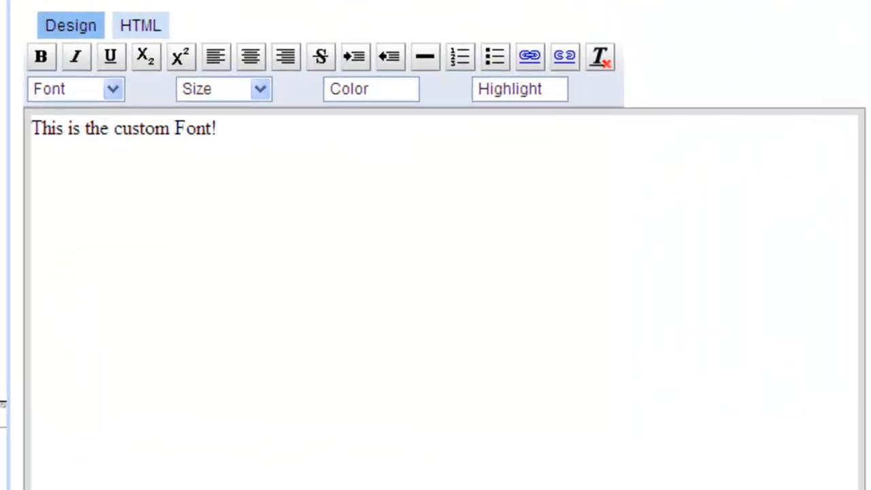
Toggle between views to end on the HTML source of 'This is the custom Font!'
left_click(140, 25)
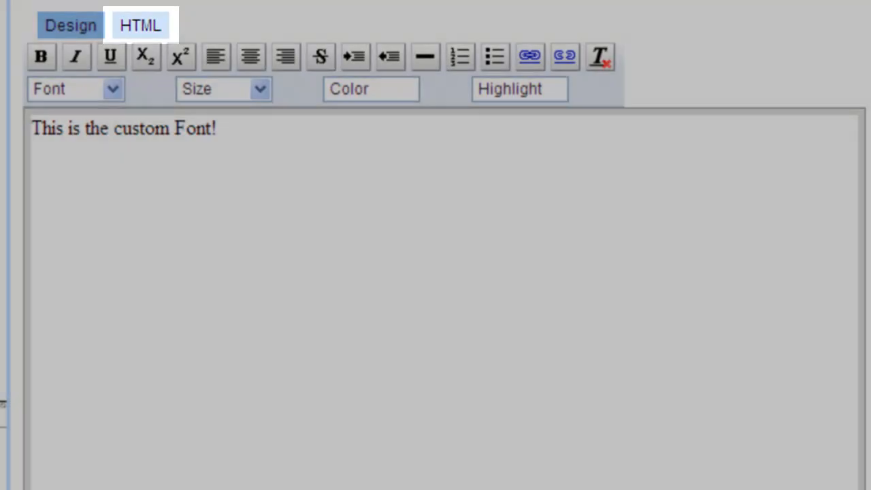
left_click(70, 26)
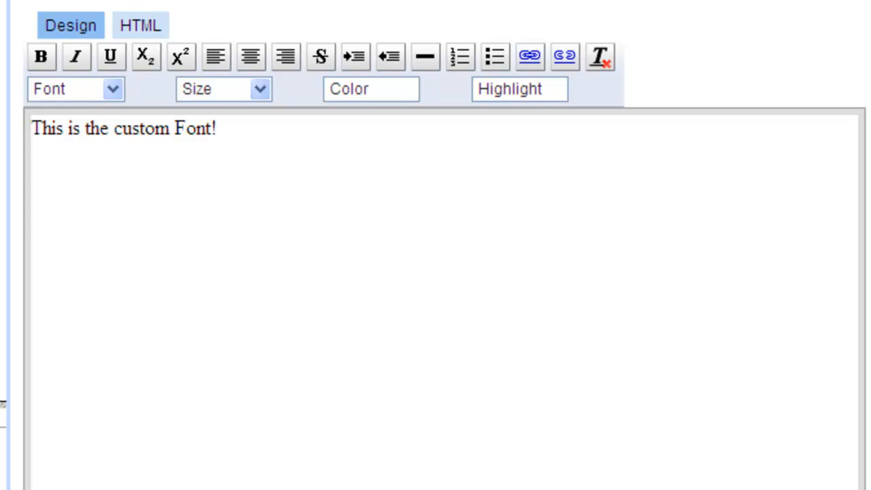
left_click(140, 25)
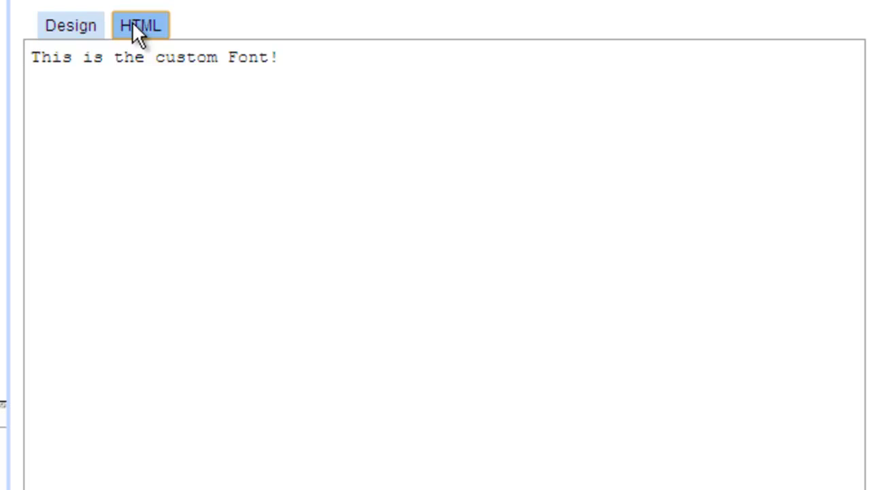
left_click(141, 25)
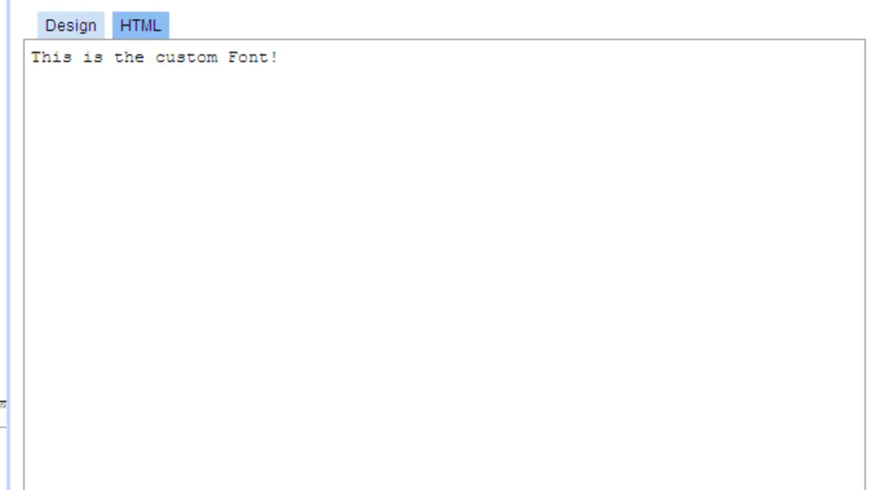
type("<style>")
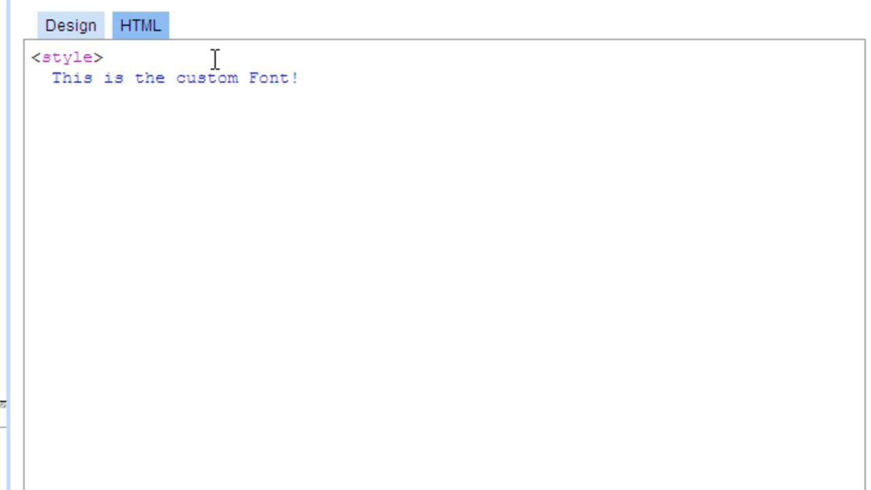
type("@font-face")
type("{")
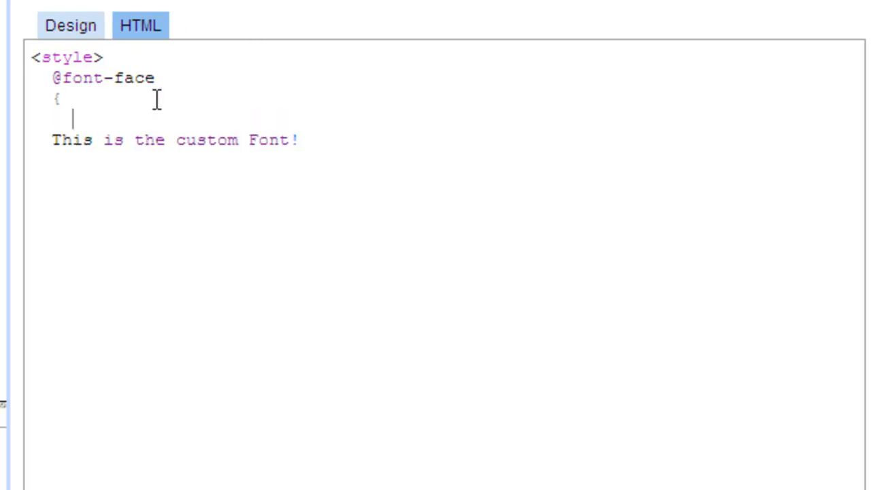
type("font-family:Cobra;")
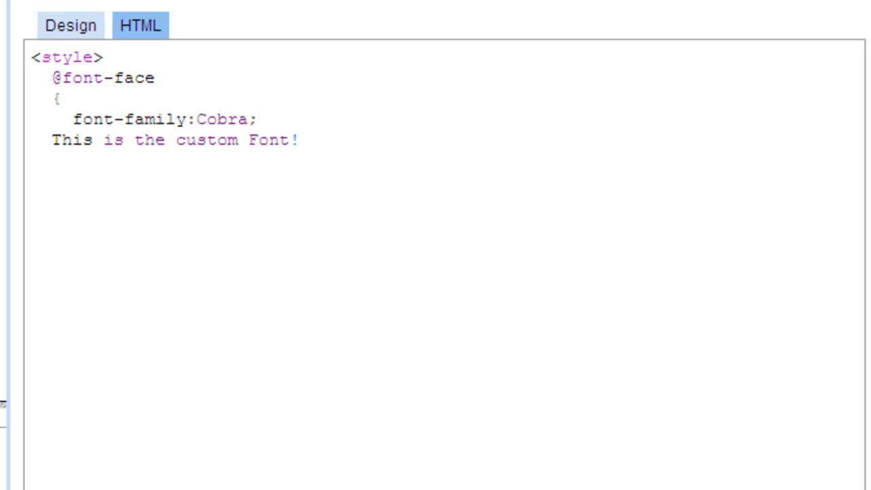
mouse_move(111, 134)
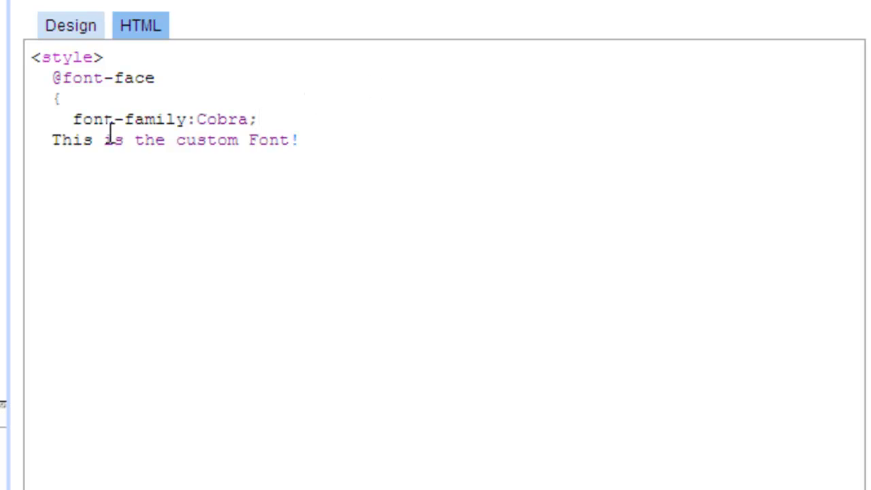
type("src:url('http://www.webpagepublicity.com/free-fonts/a/Airacobra.ttf');")
type("}")
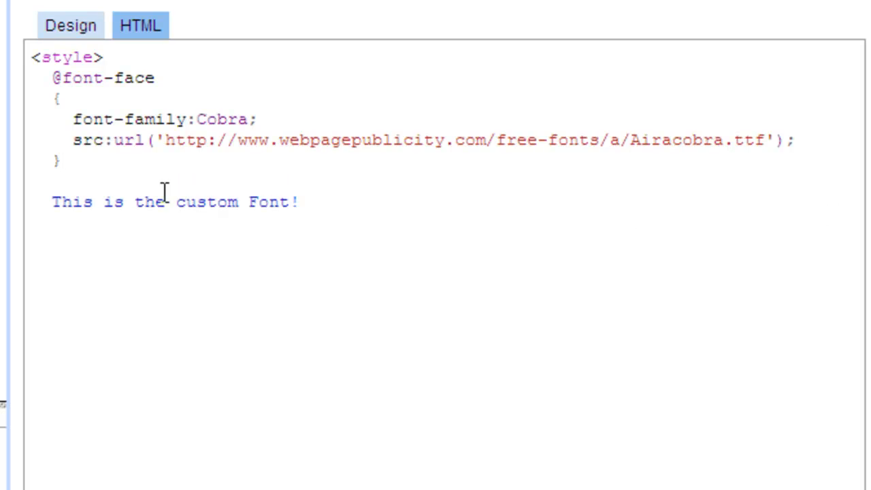
type("</style>")
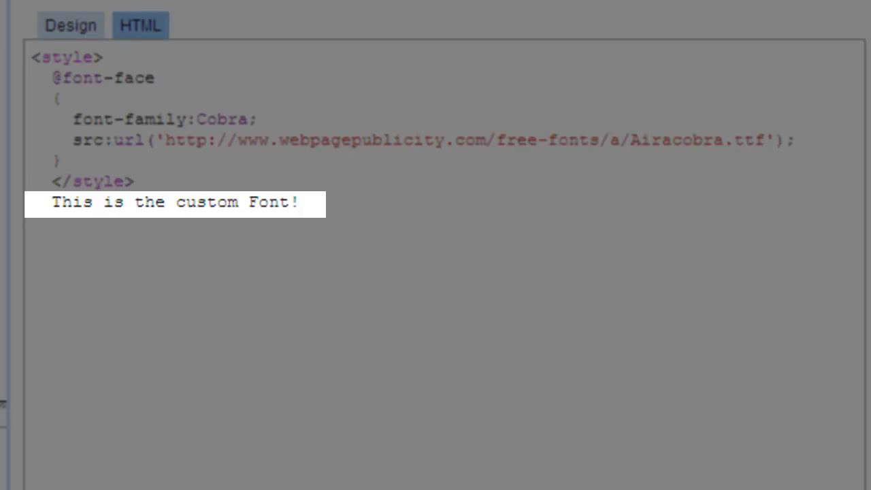
Wrap the sentence in a font tag with style 'font-family: Cobra;' and preview it in Design view
left_click(158, 222)
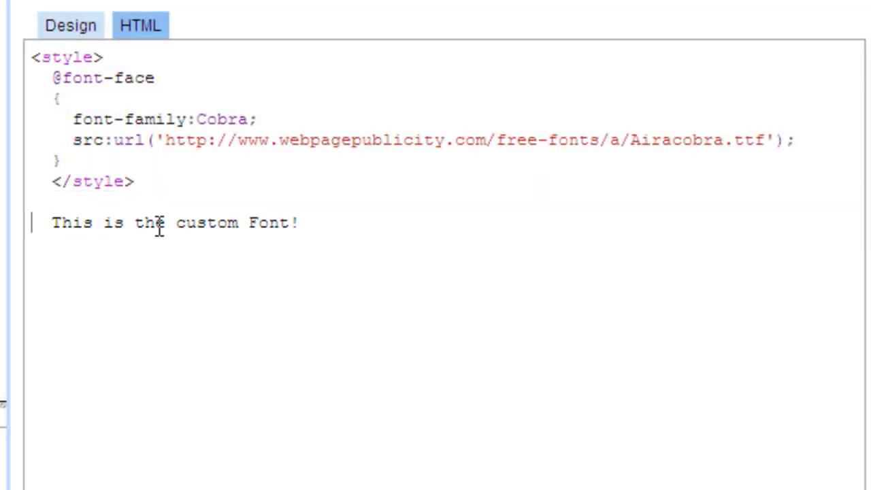
type("<font  >")
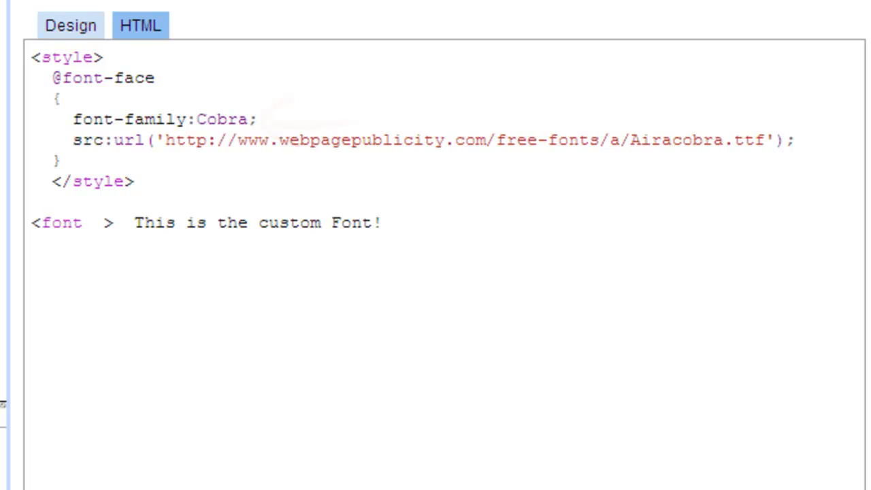
type("style=\"font-family: Cobra;\"")
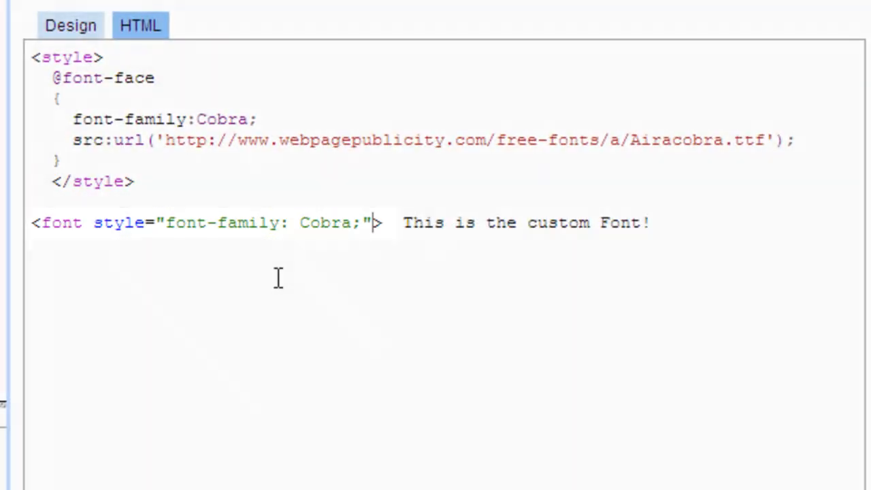
type("</font>")
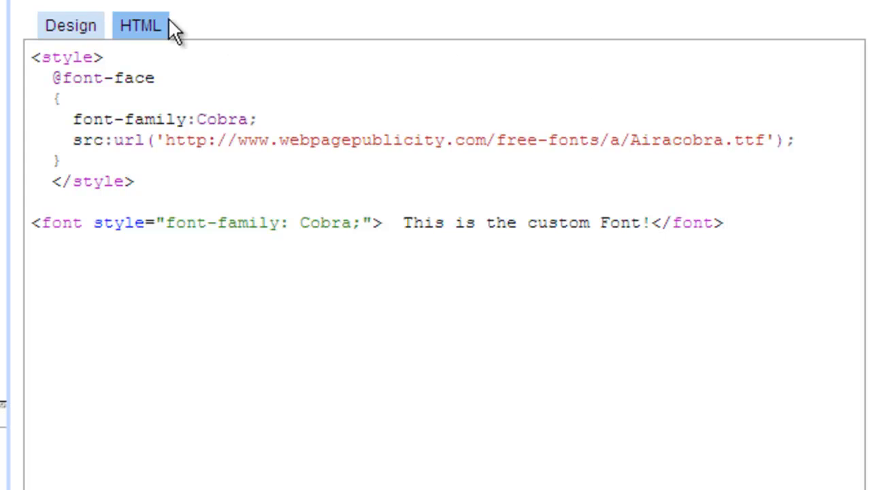
left_click(70, 25)
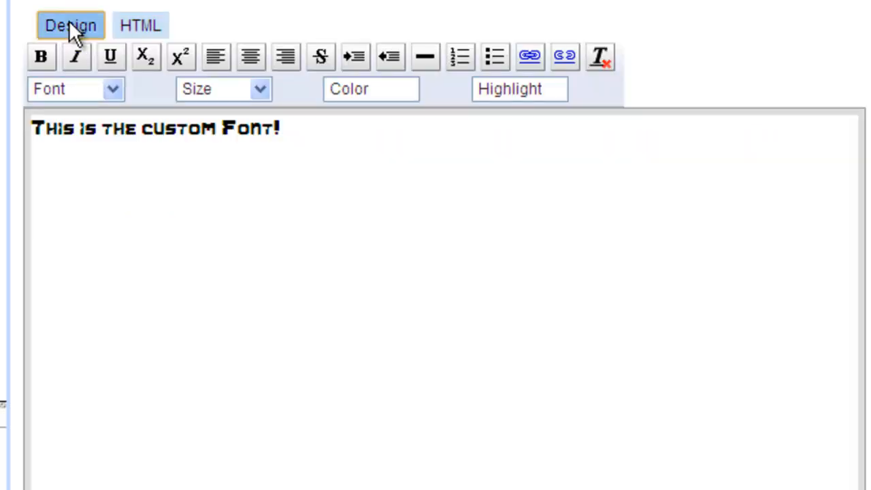